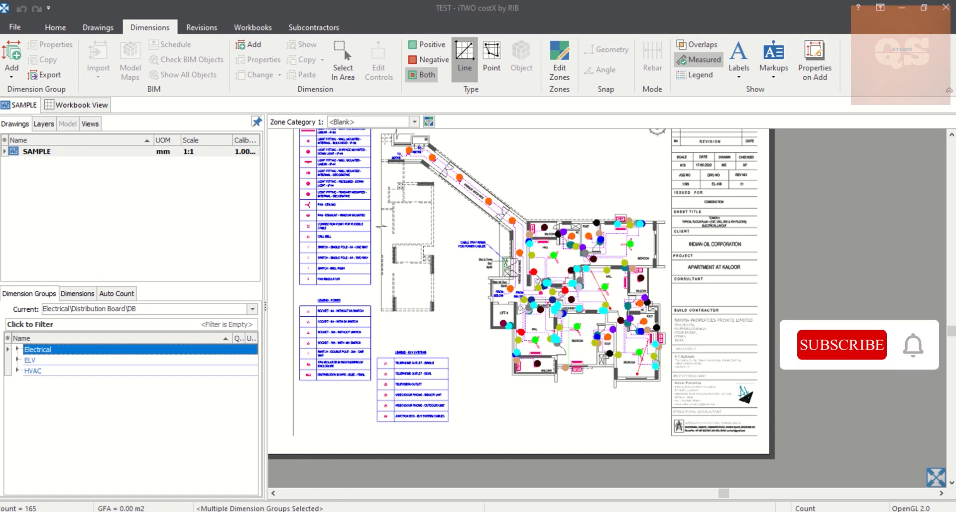
Step: Browse the Electrical, ELV and HVAC dimension groups, showing each group's markers on the plan in turn
click(840, 345)
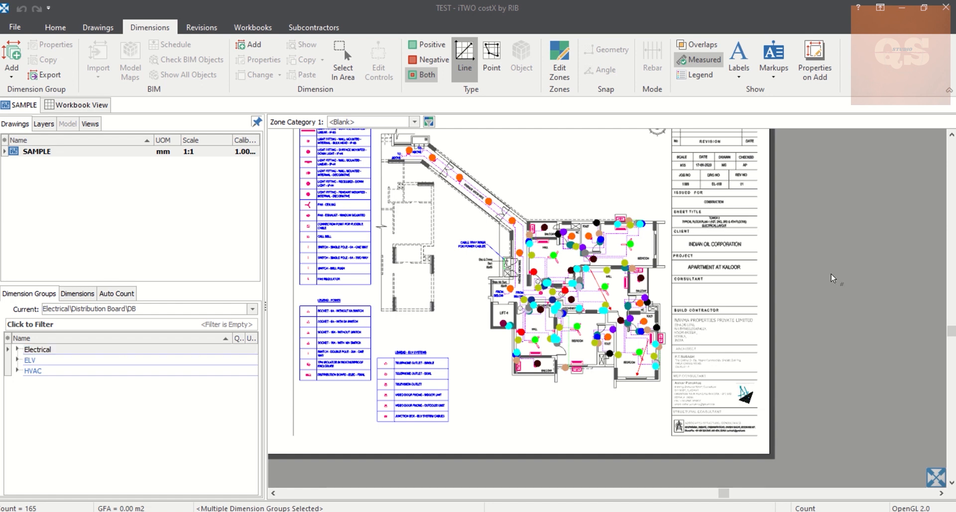
click(37, 349)
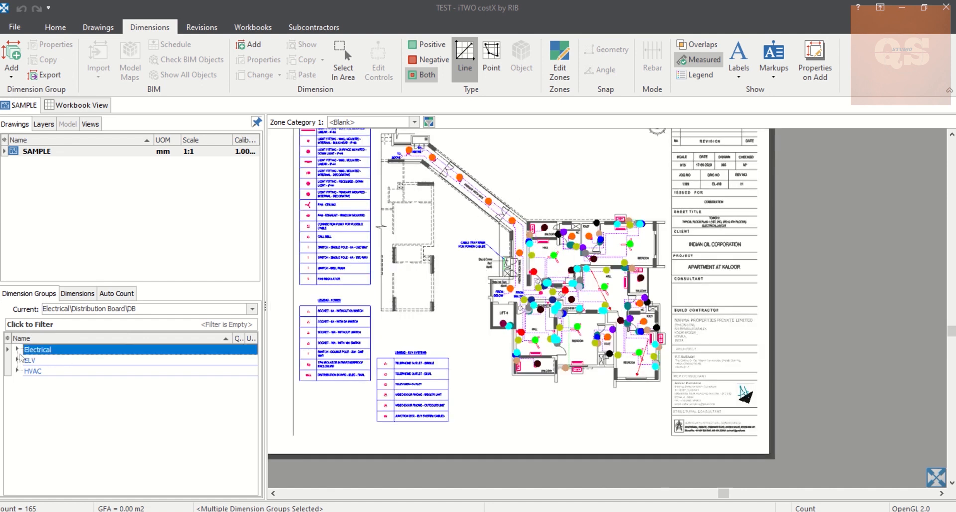
click(8, 350)
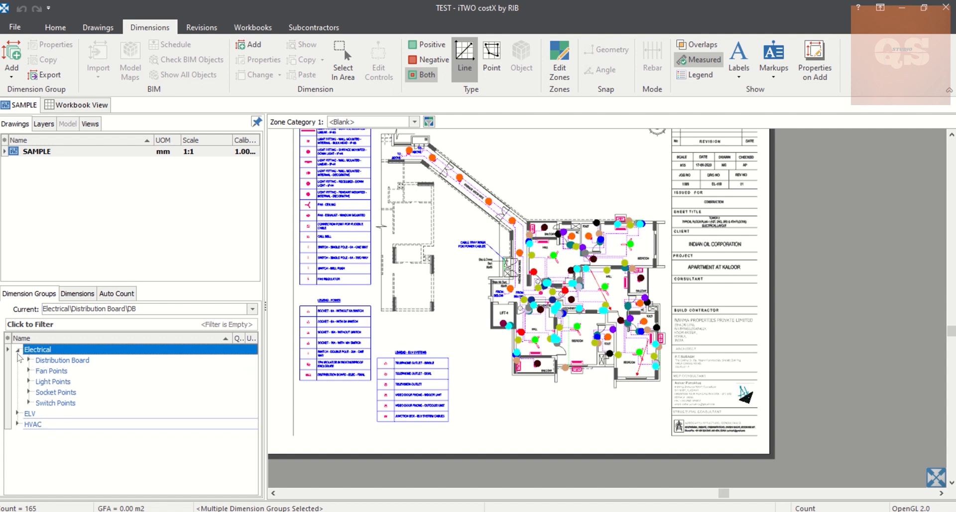
click(18, 349)
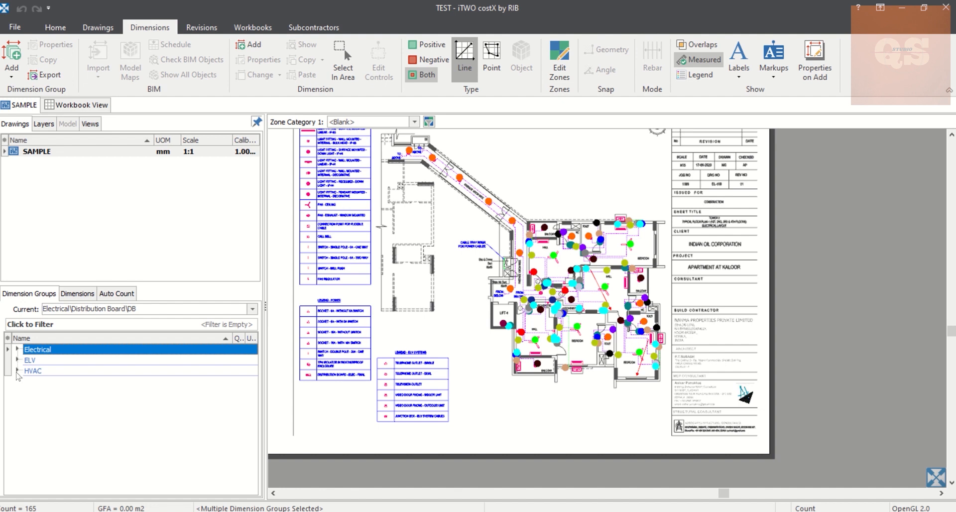
click(33, 370)
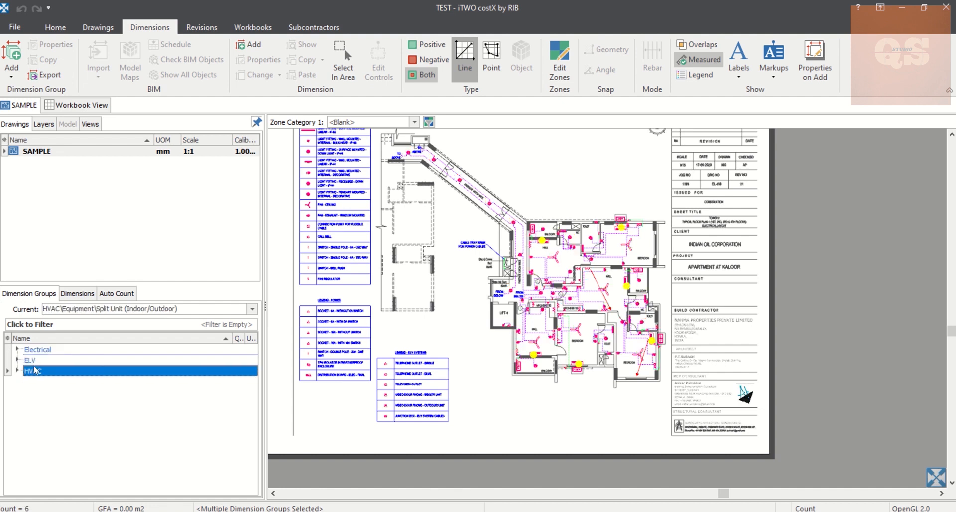
click(29, 359)
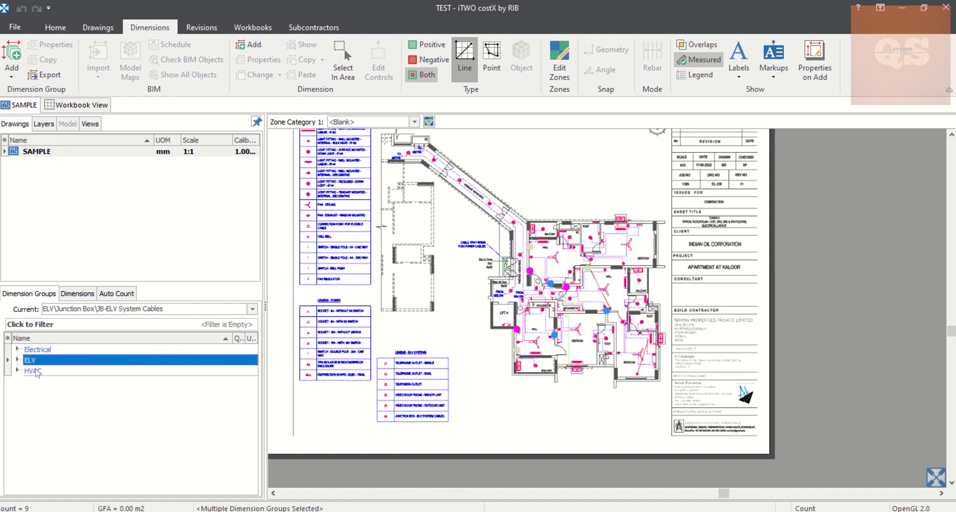
click(32, 371)
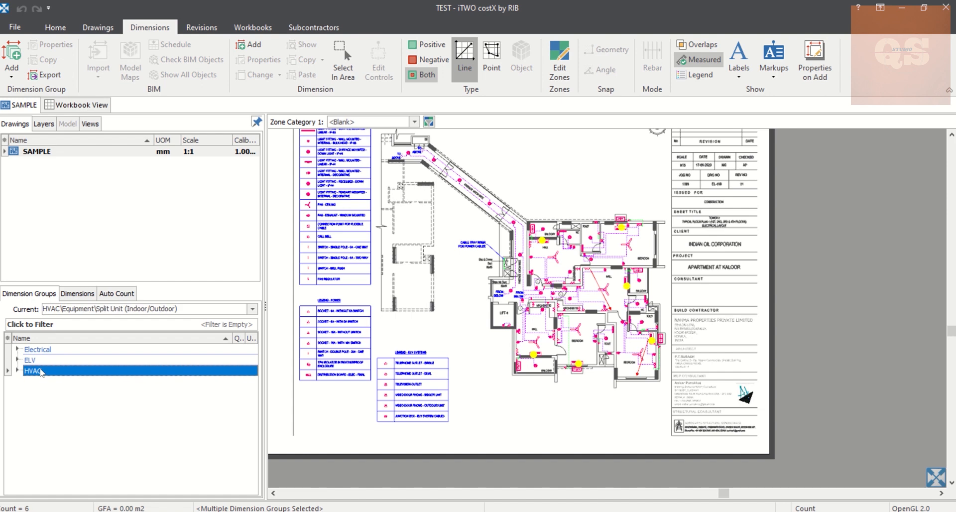
Step: Select Electrical through HVAC together so all three groups' markers show at once, totalling 180
click(97, 26)
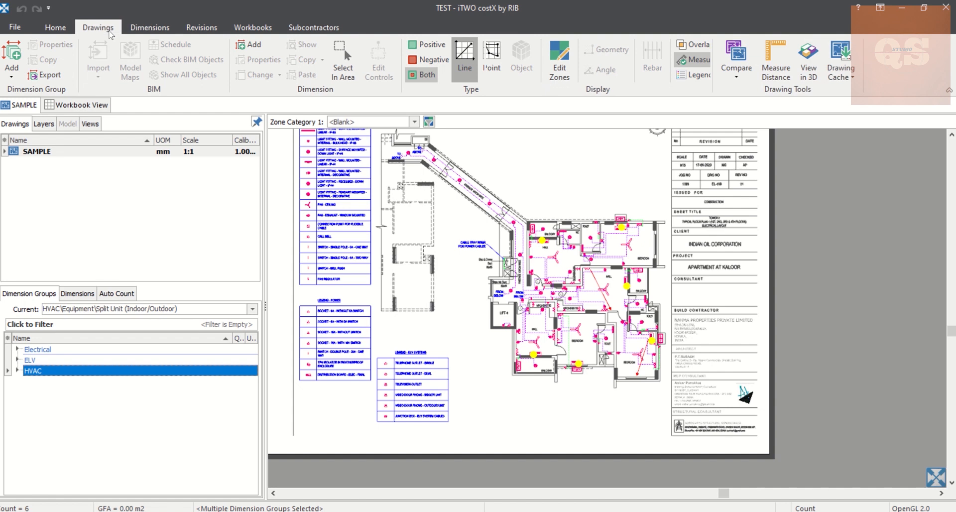
click(98, 27)
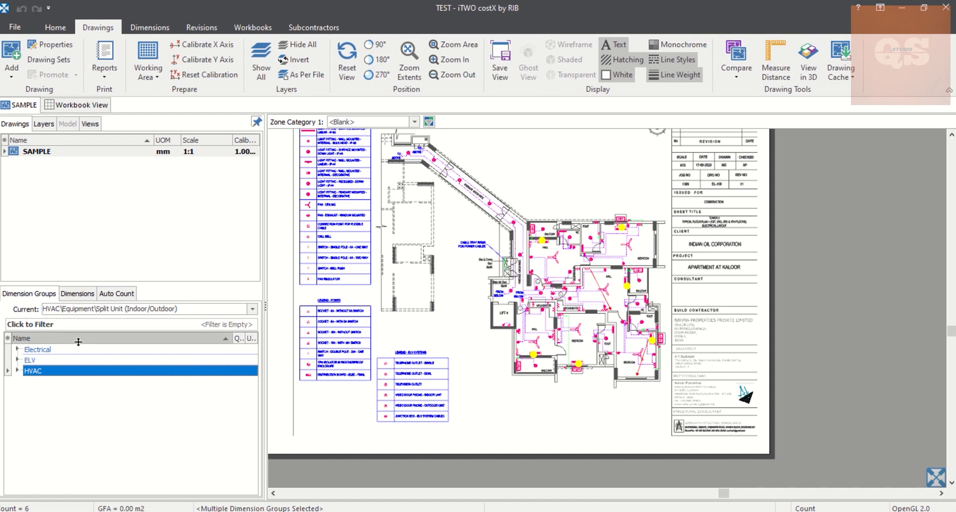
click(37, 349)
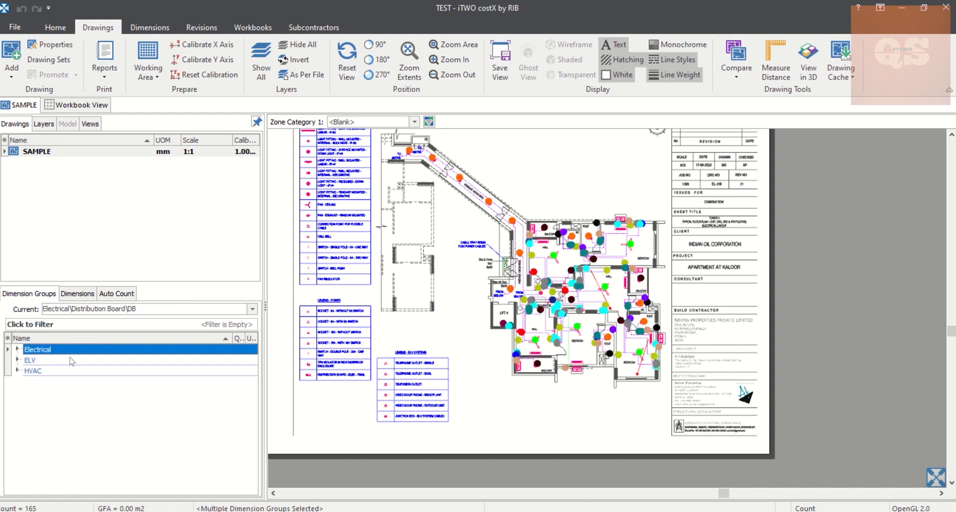
click(33, 371)
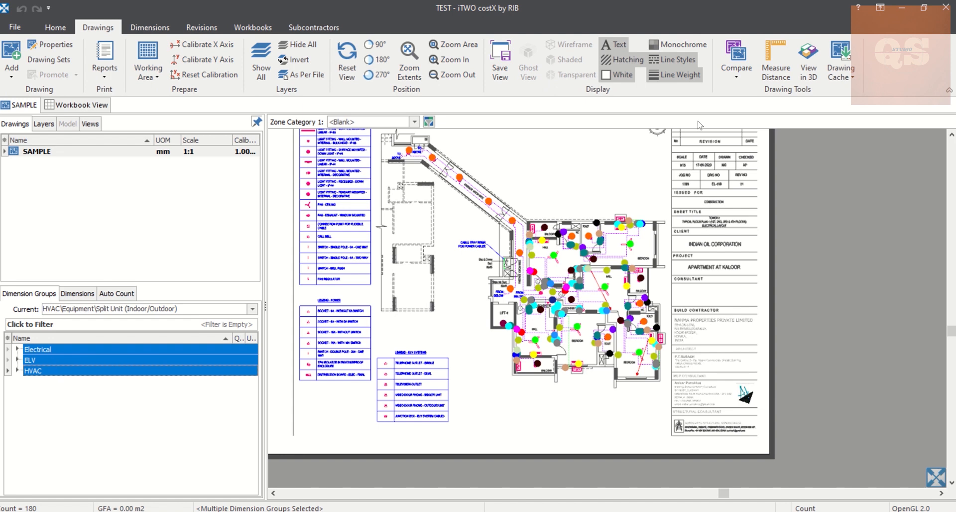
click(148, 27)
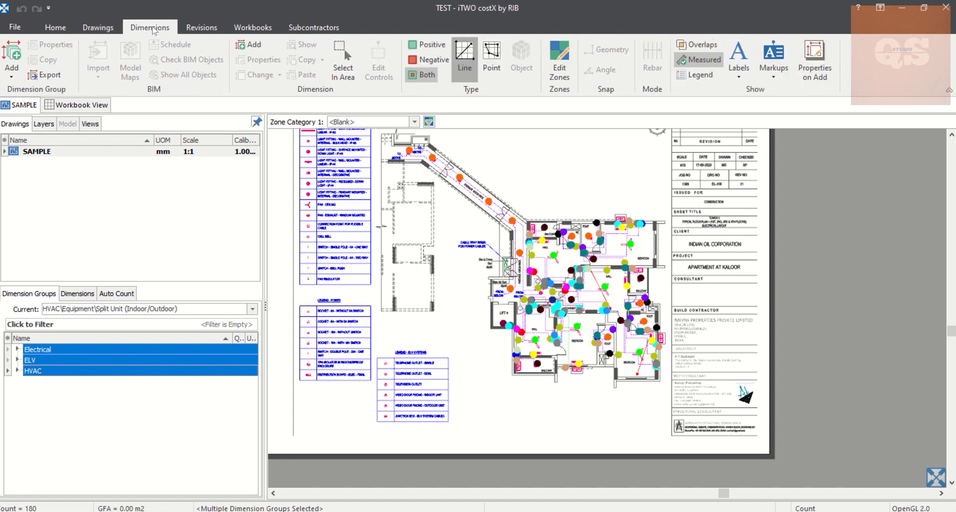
mouse_move(725, 124)
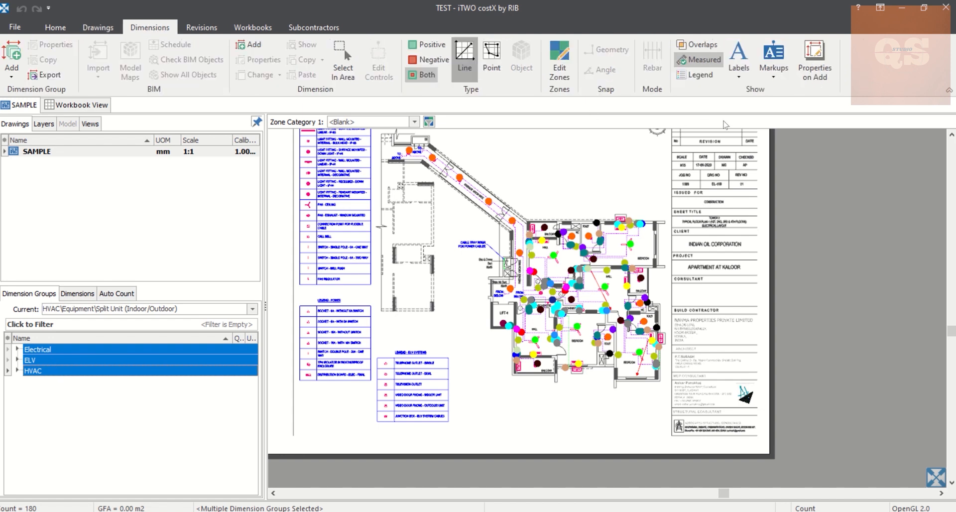
Step: Overlay a legend of the measured Electrical item quantities on the floor plan
click(699, 74)
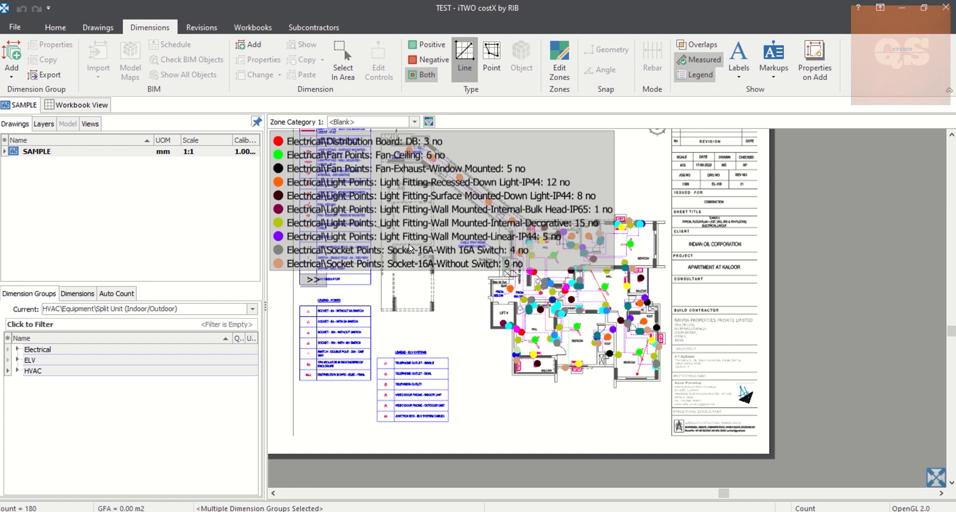
mouse_move(505, 238)
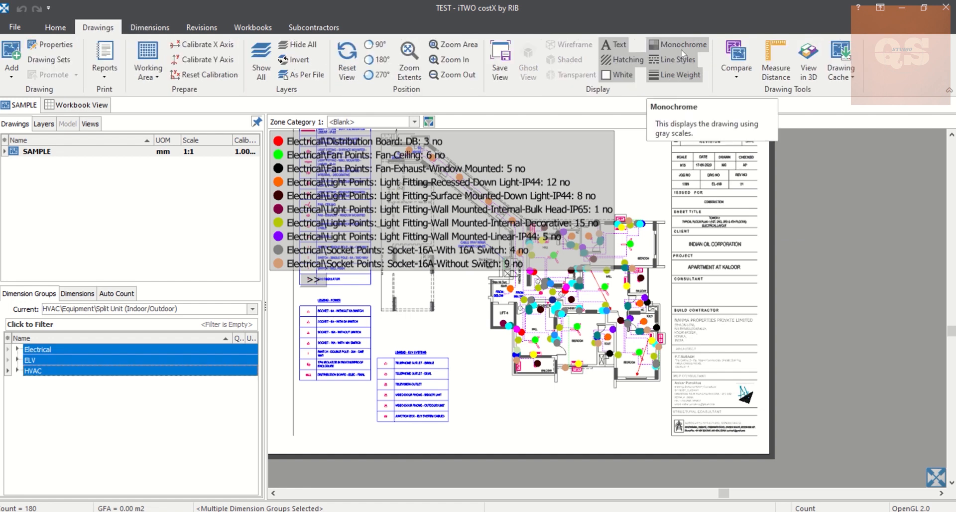
mouse_move(528, 339)
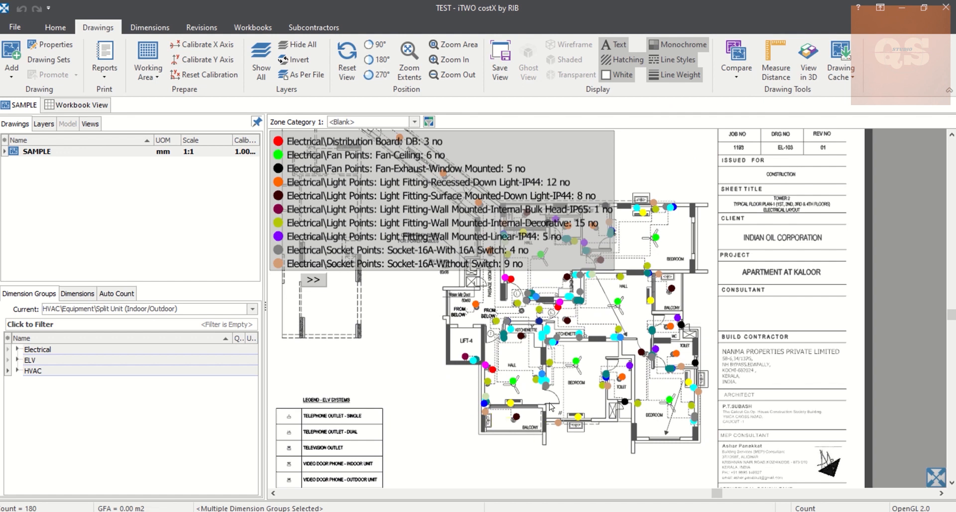
mouse_move(578, 323)
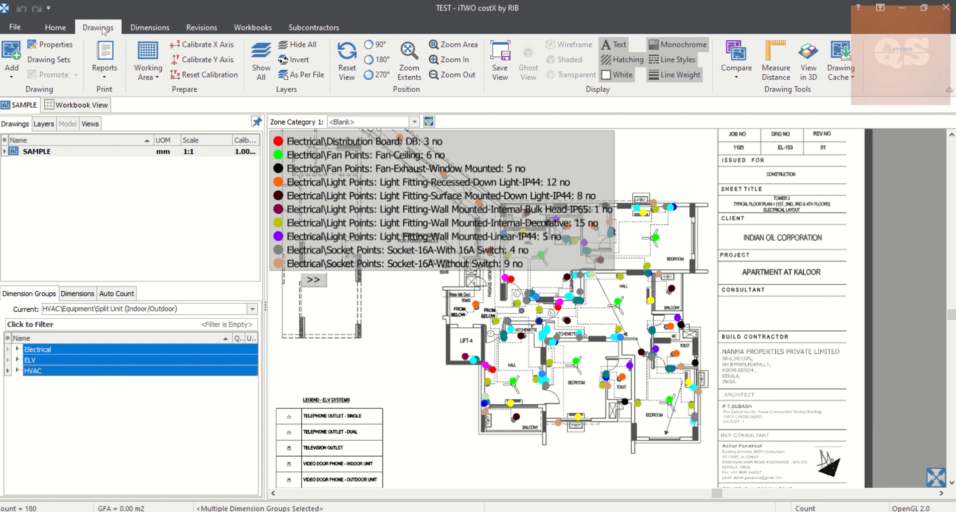
Step: Start Publish Drawing Window to PDF from Reports and keep Landscape orientation in Printer Options
click(103, 59)
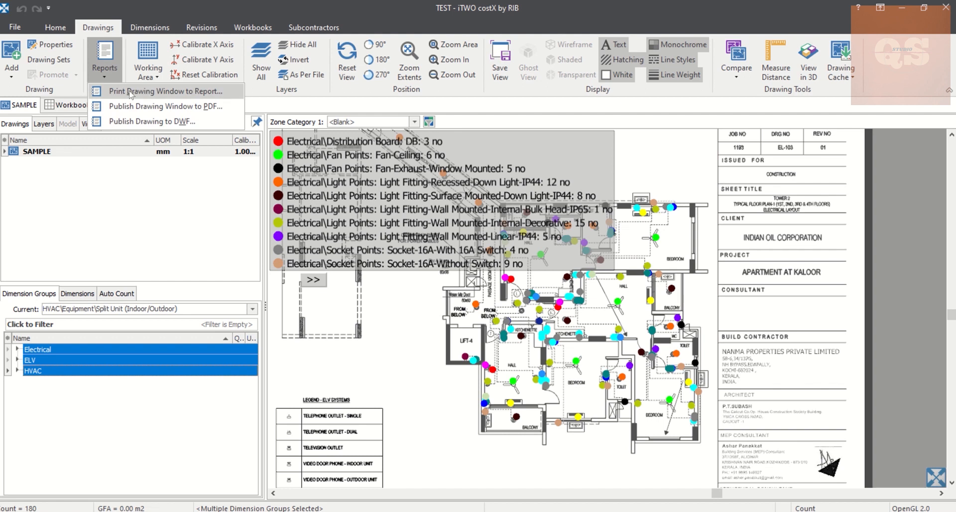
mouse_move(163, 106)
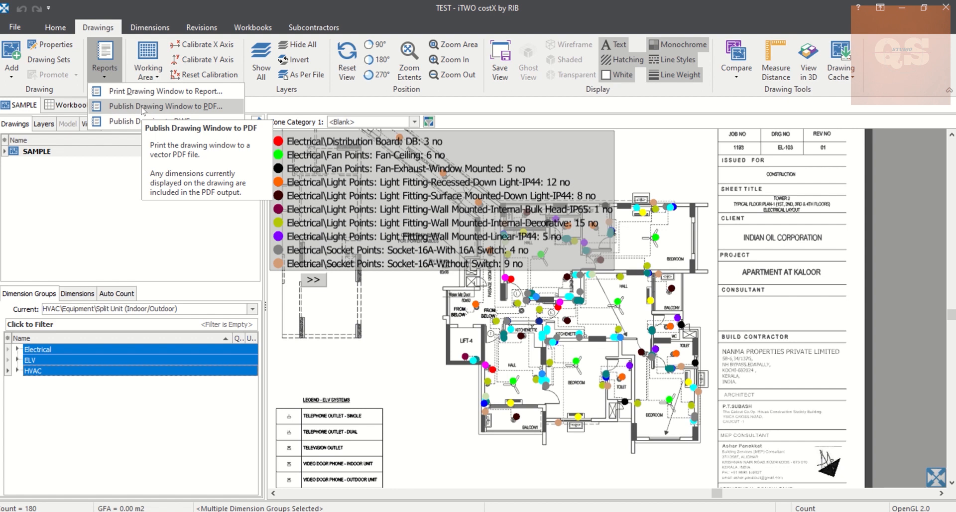
click(166, 106)
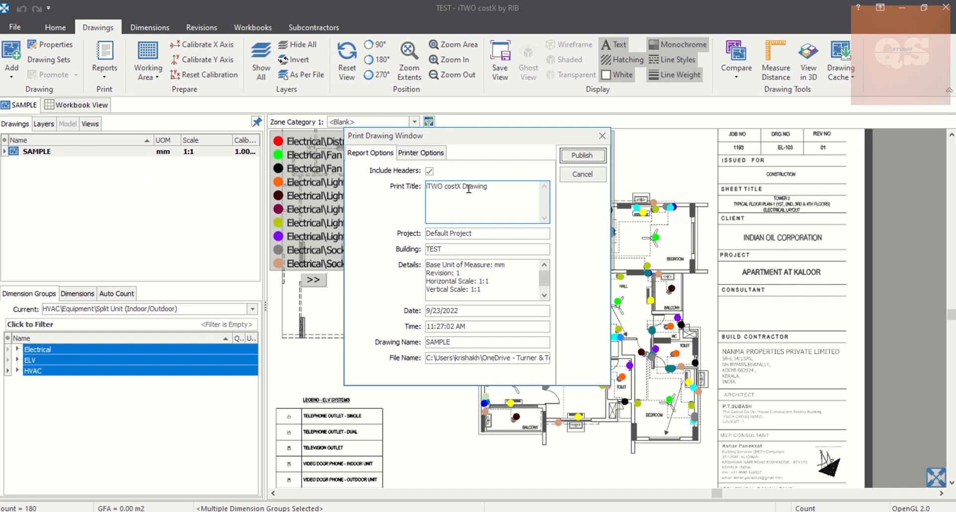
click(421, 152)
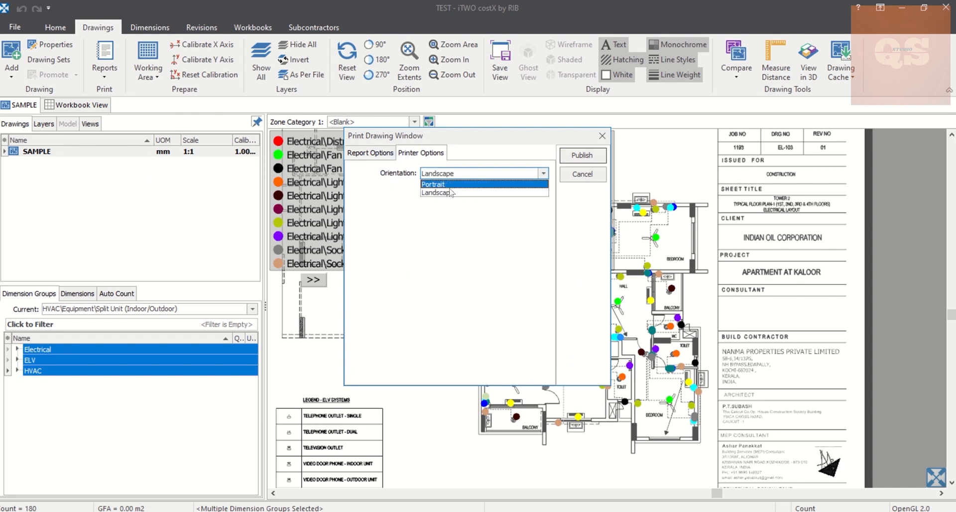
click(436, 192)
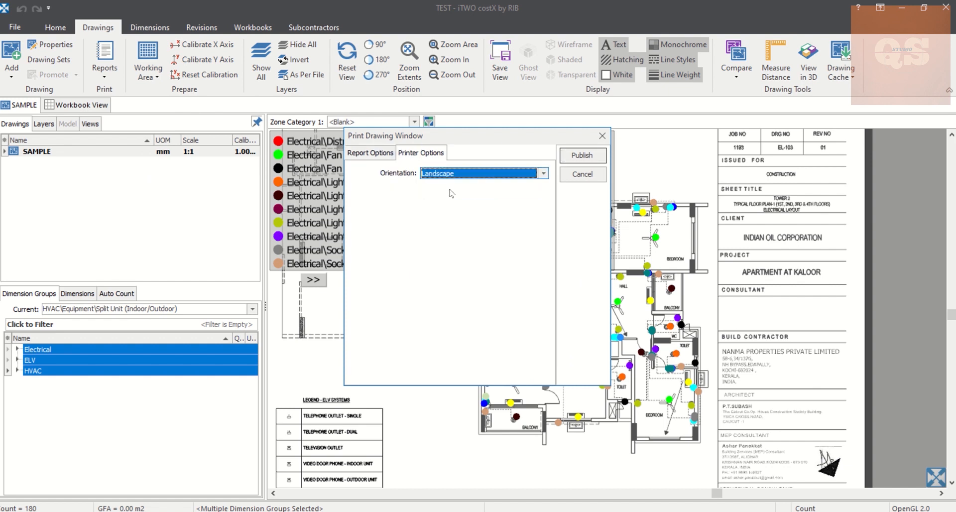
click(369, 152)
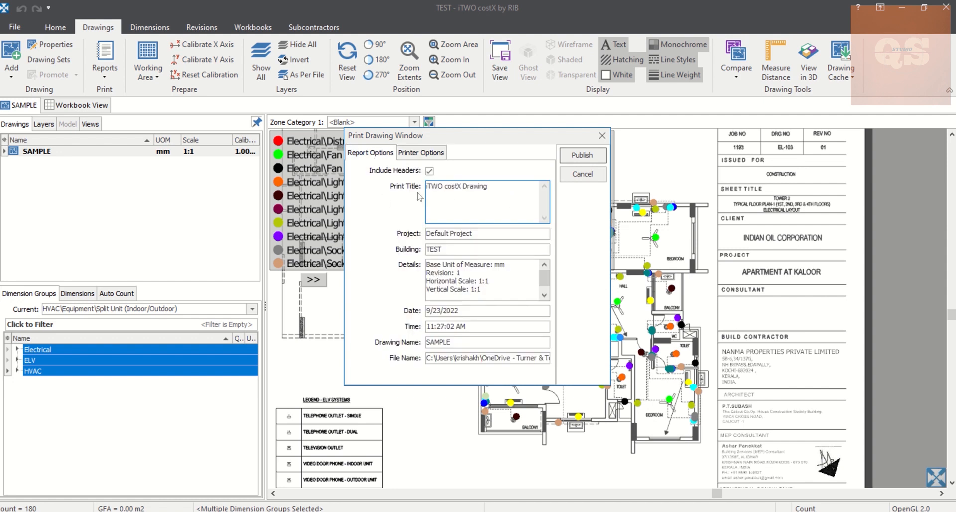
Step: Publish the drawing with its legend and save it as TEST-1-SAMPLE.pdf on the Desktop
click(487, 233)
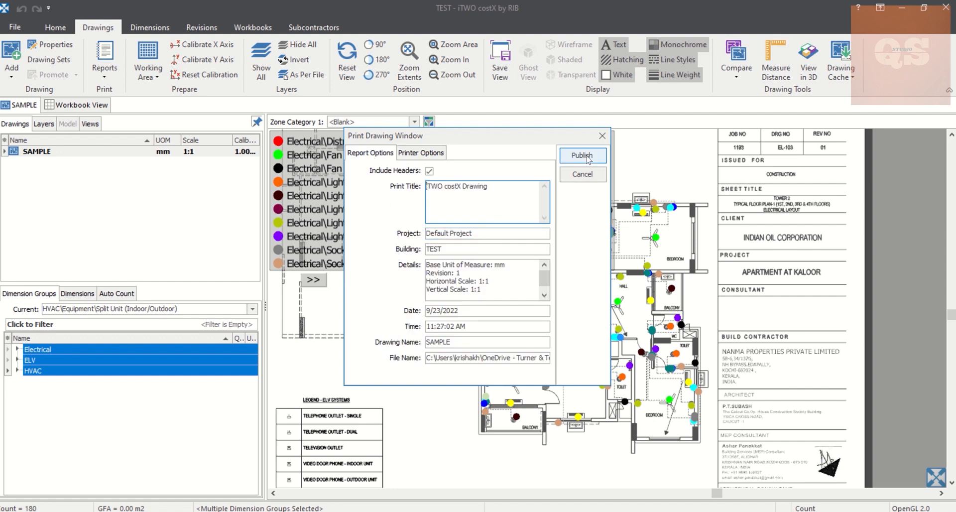
click(581, 155)
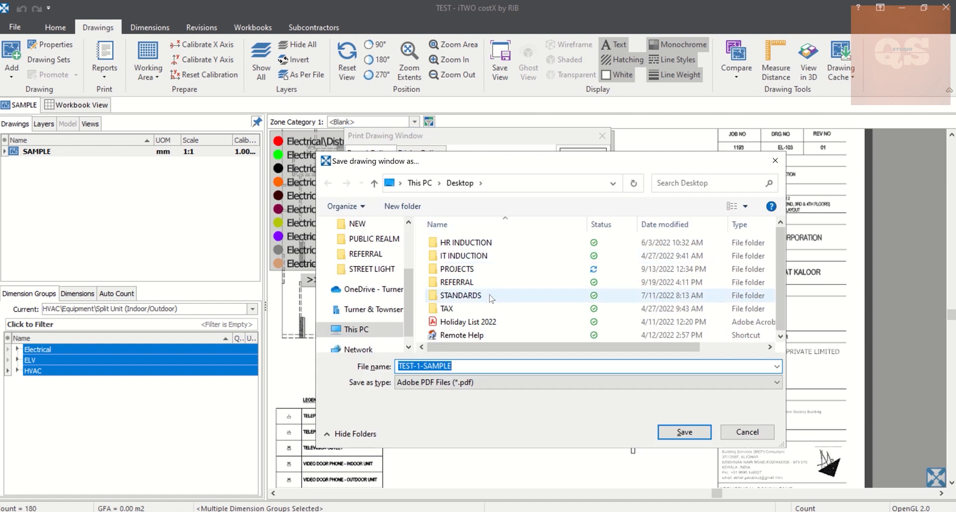
click(446, 309)
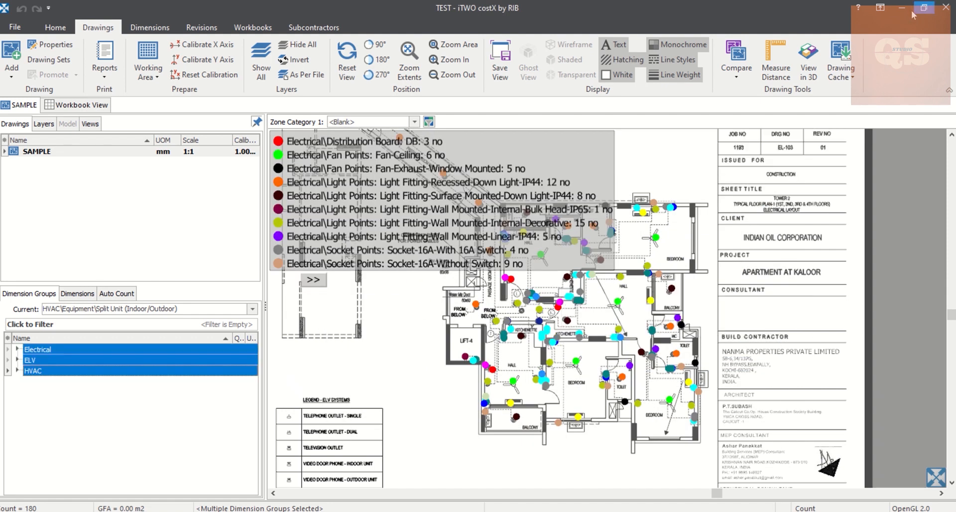
Step: Minimise iTWO costX and open TEST-1-SAMPLE.pdf from the desktop in Acrobat Reader
click(901, 7)
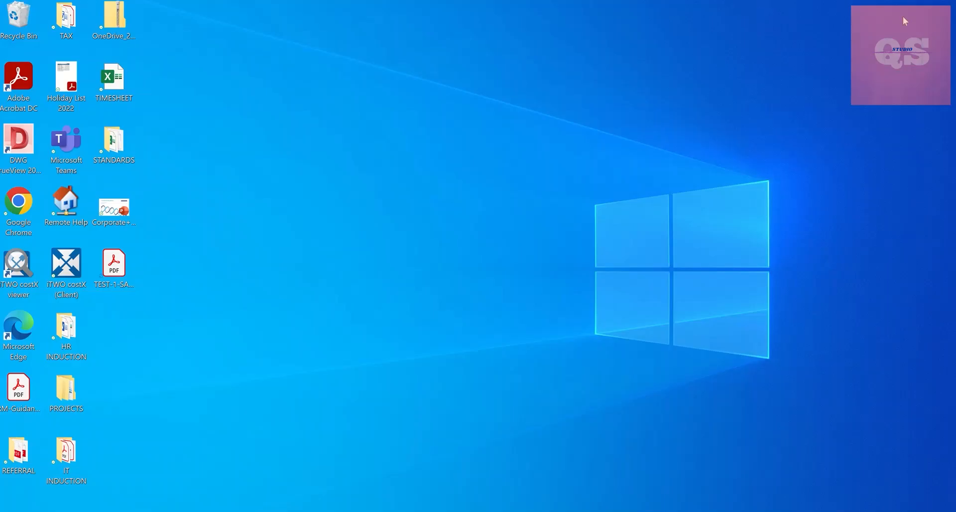
click(113, 265)
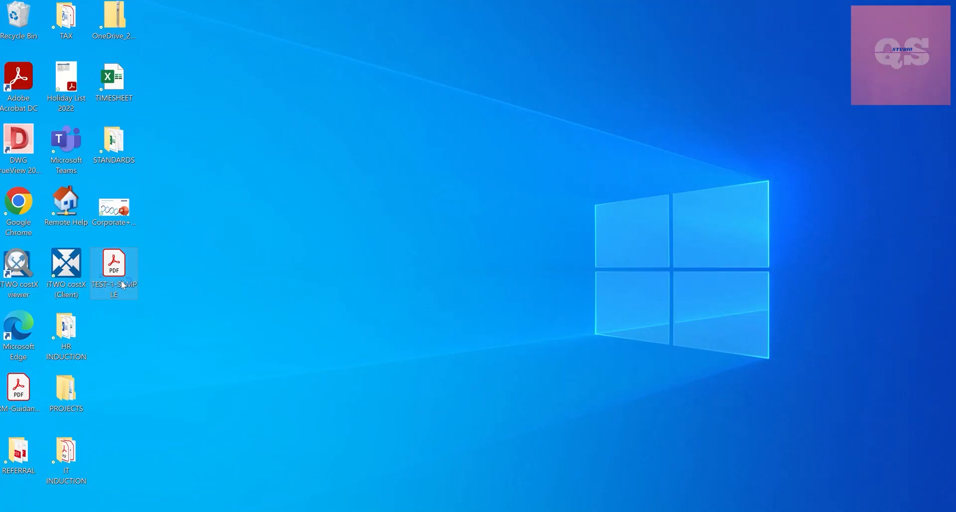
double_click(114, 266)
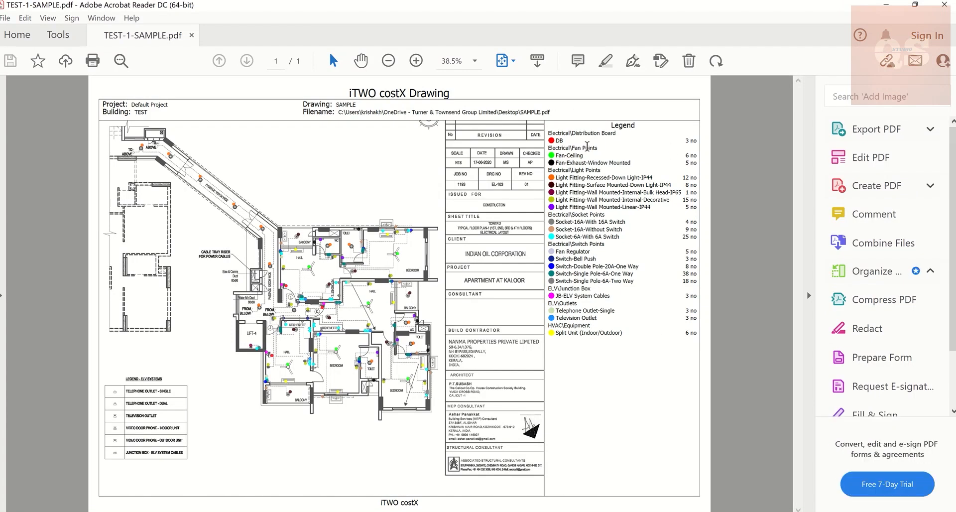
mouse_move(609, 154)
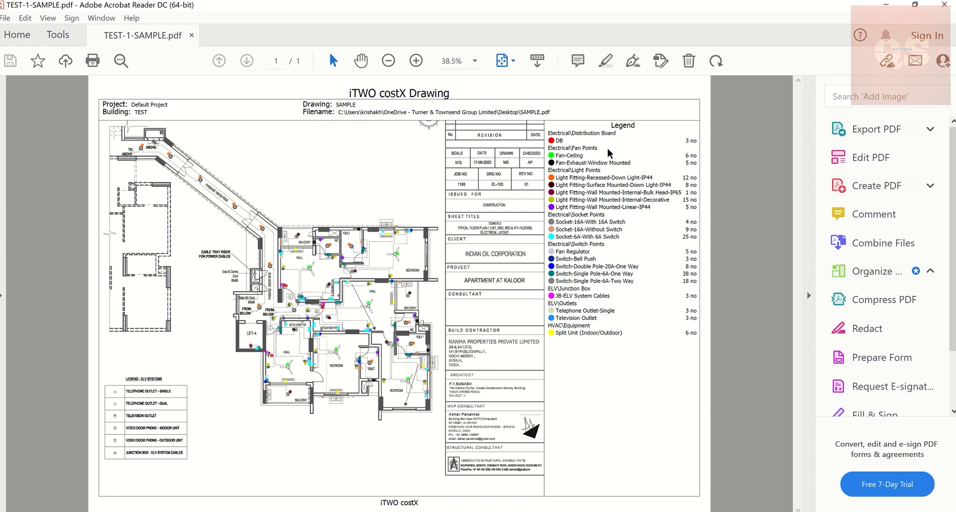
mouse_move(670, 138)
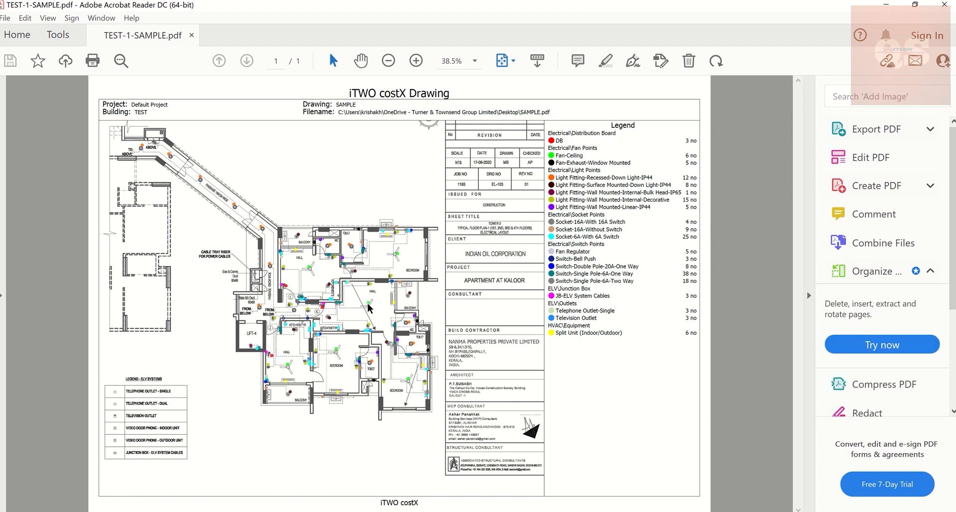
mouse_move(302, 259)
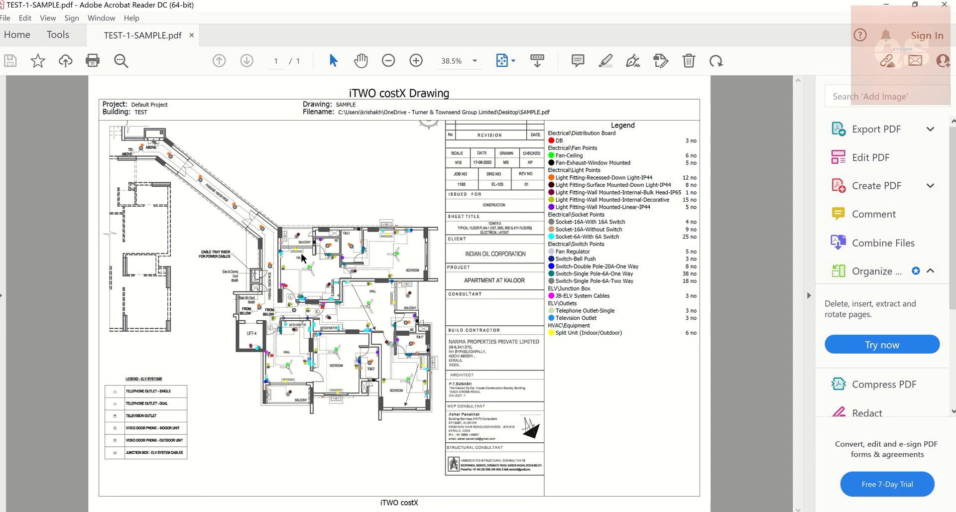
mouse_move(289, 265)
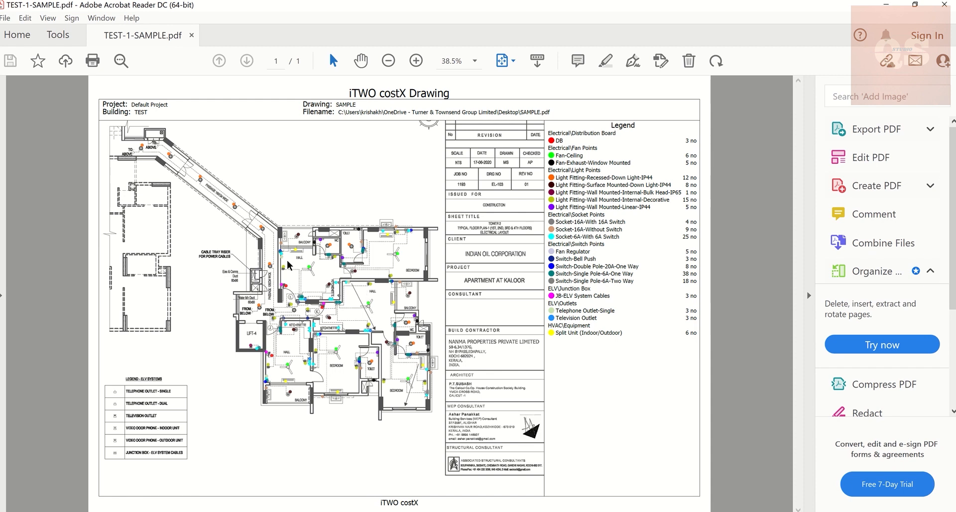
mouse_move(404, 462)
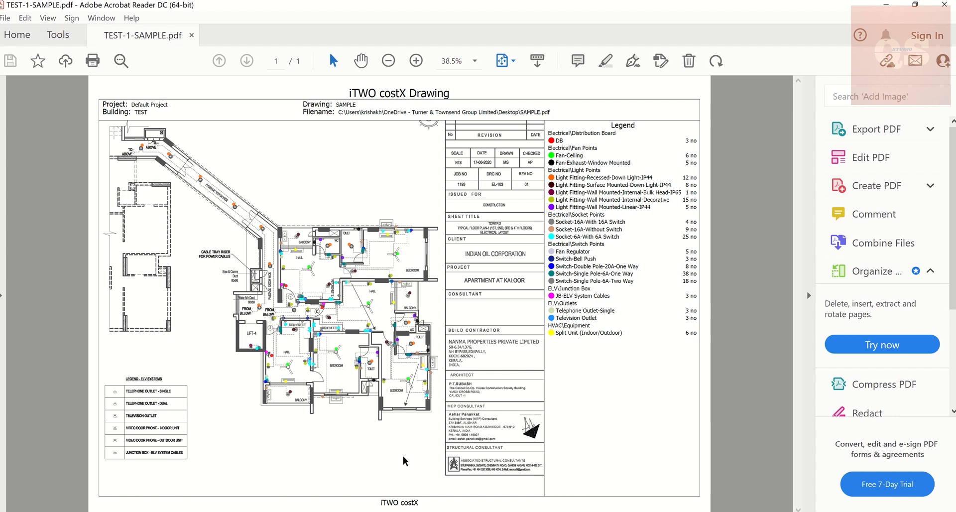
mouse_move(279, 321)
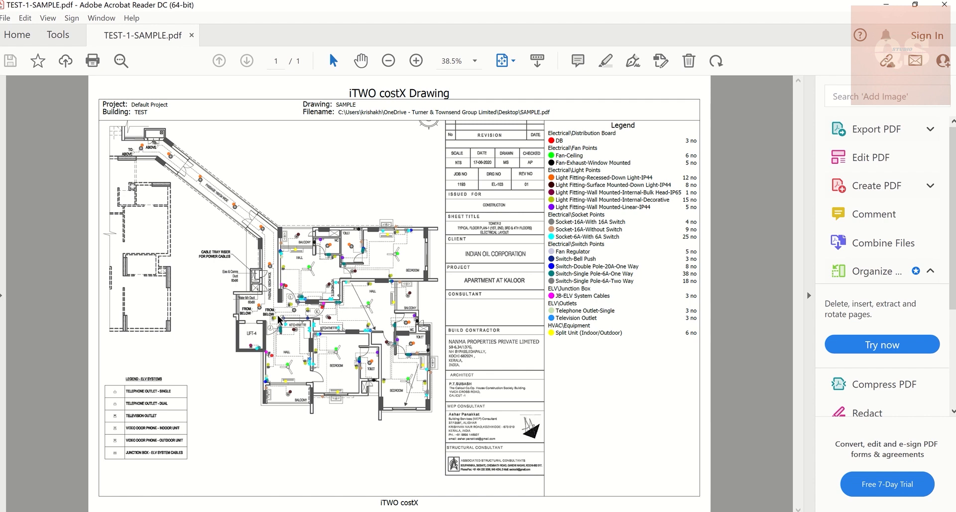